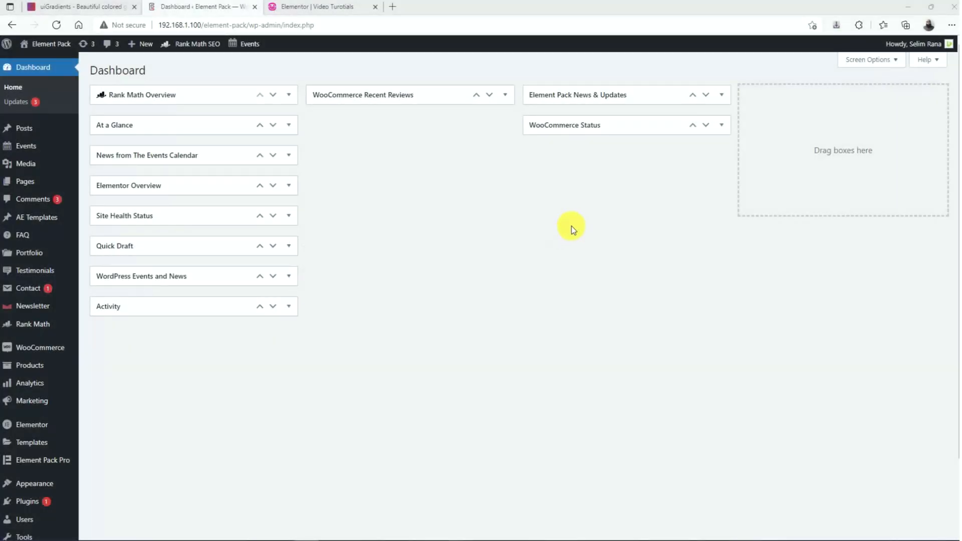
{"action": "mouse_move", "coordinate": [410, 324]}
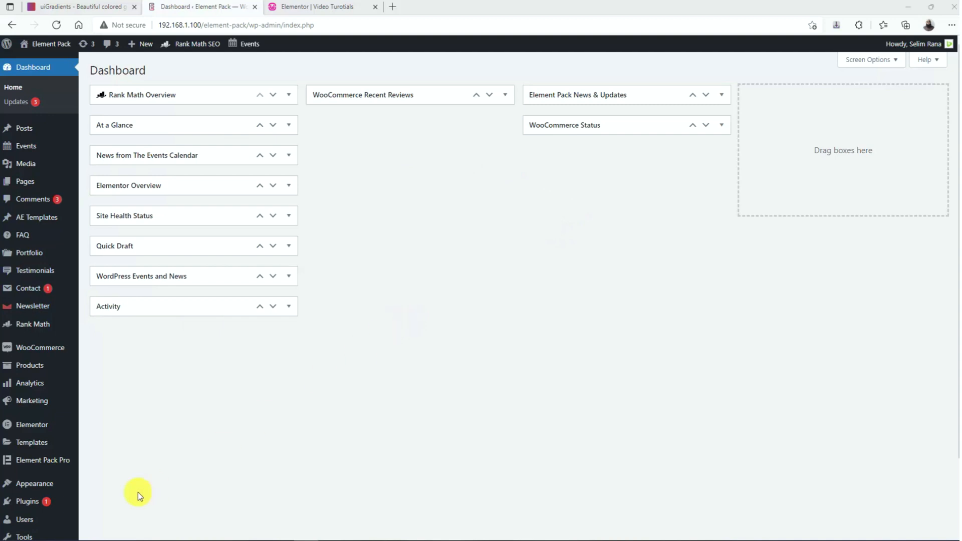
Switch on Animated Gradient Background under Element Pack Pro Extensions and save the settings
{"action": "left_click", "coordinate": [42, 460]}
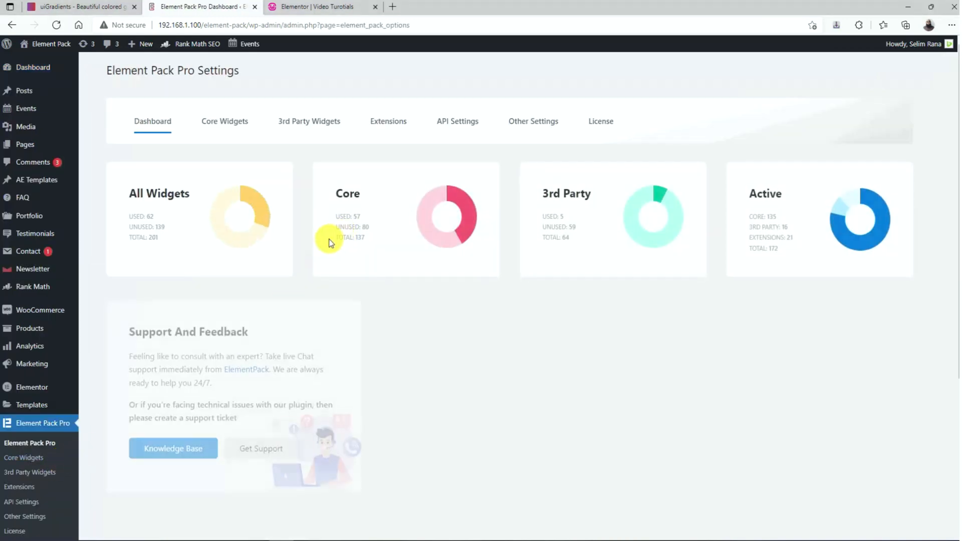
{"action": "left_click", "coordinate": [388, 121]}
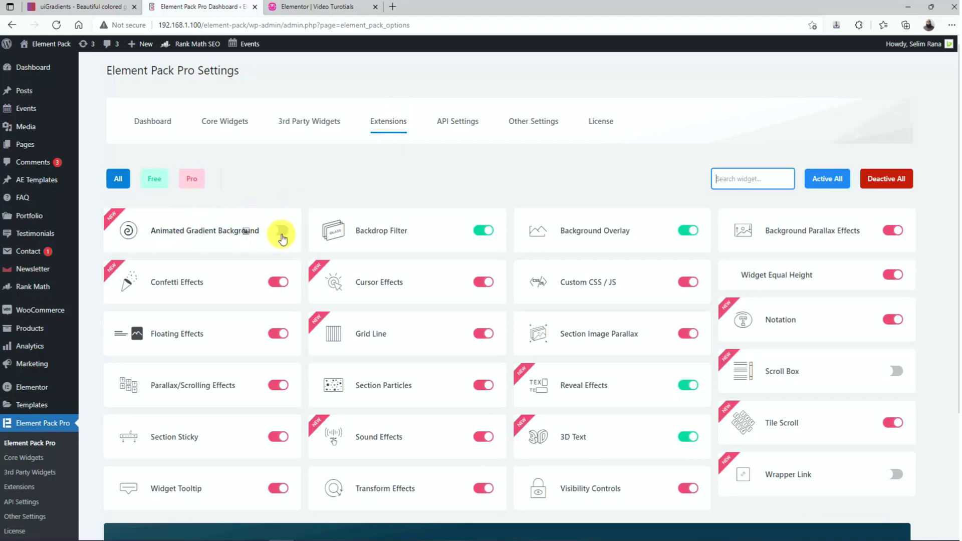
{"action": "left_click", "coordinate": [278, 230]}
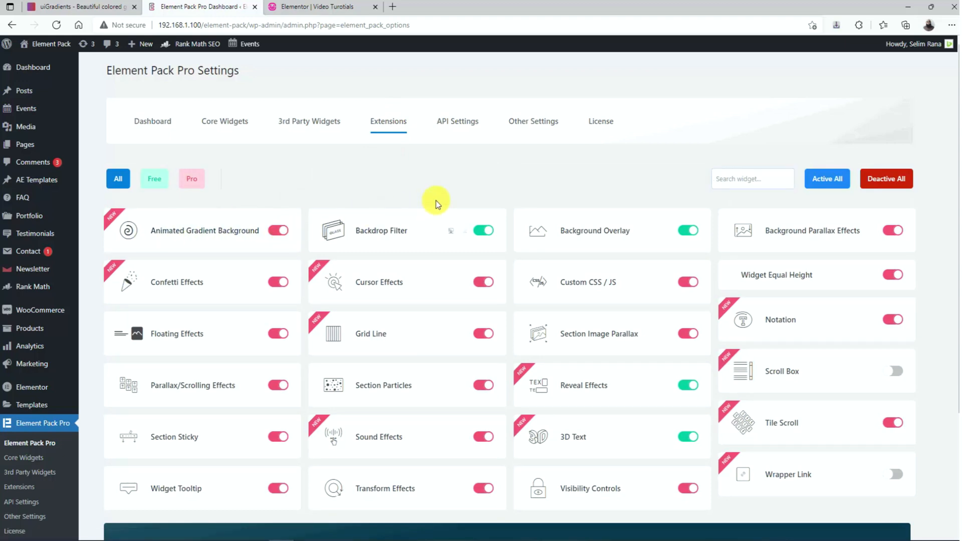
{"action": "left_click", "coordinate": [164, 400]}
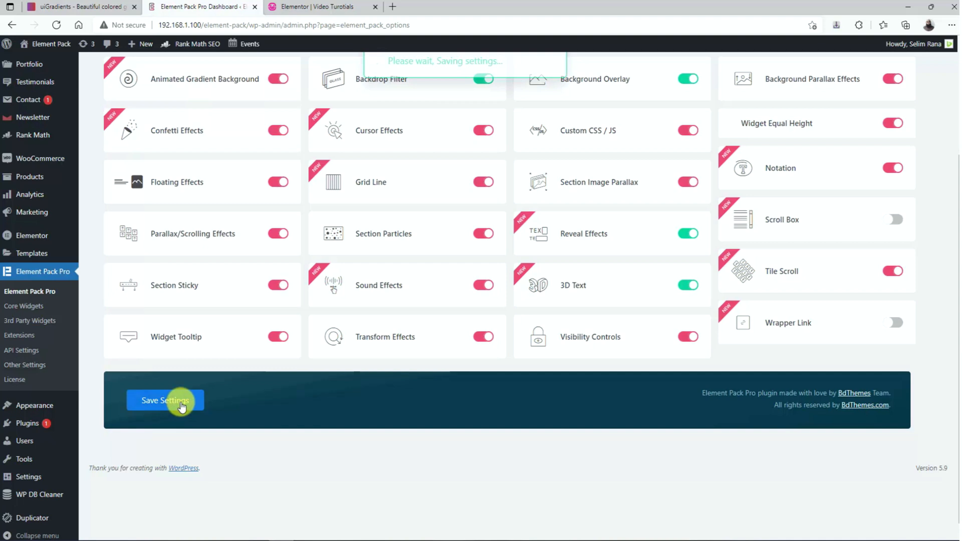
{"action": "left_click", "coordinate": [164, 400]}
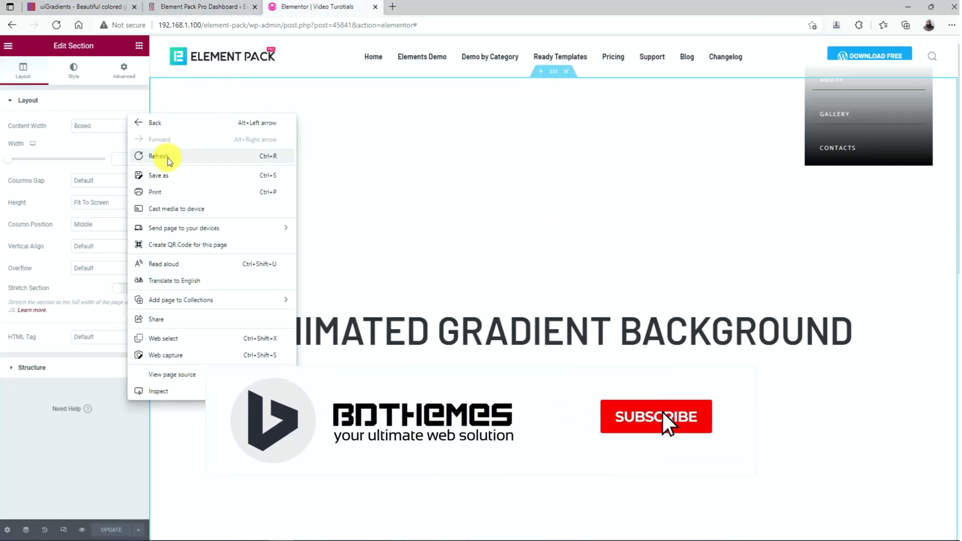
Reload the editor and turn on Use Animated Gradient Background for the heading's section
{"action": "left_click", "coordinate": [159, 157]}
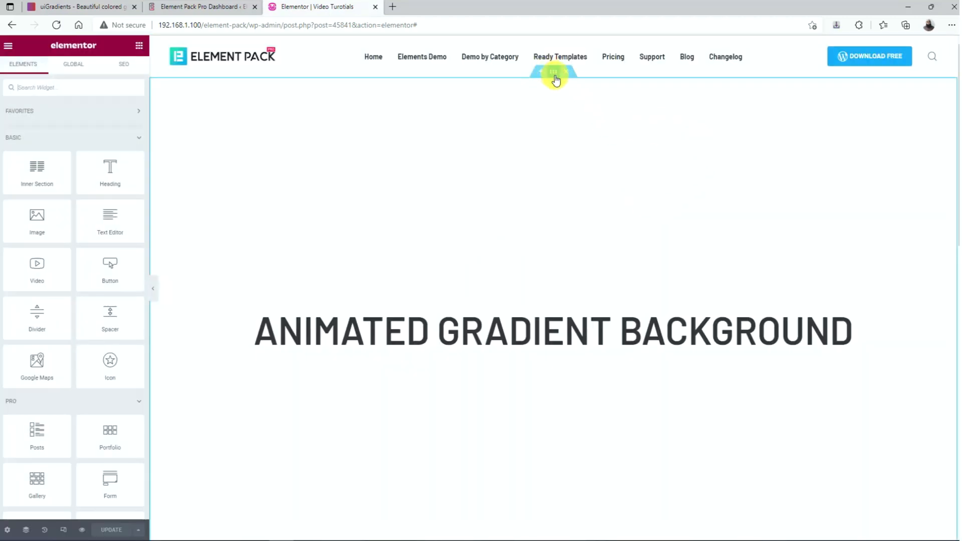
{"action": "left_click", "coordinate": [554, 73]}
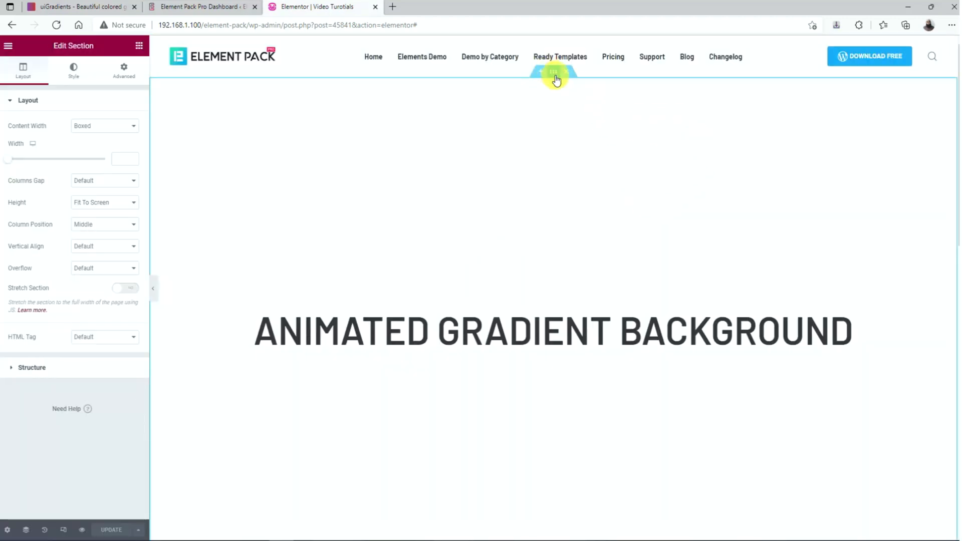
{"action": "left_click", "coordinate": [74, 69]}
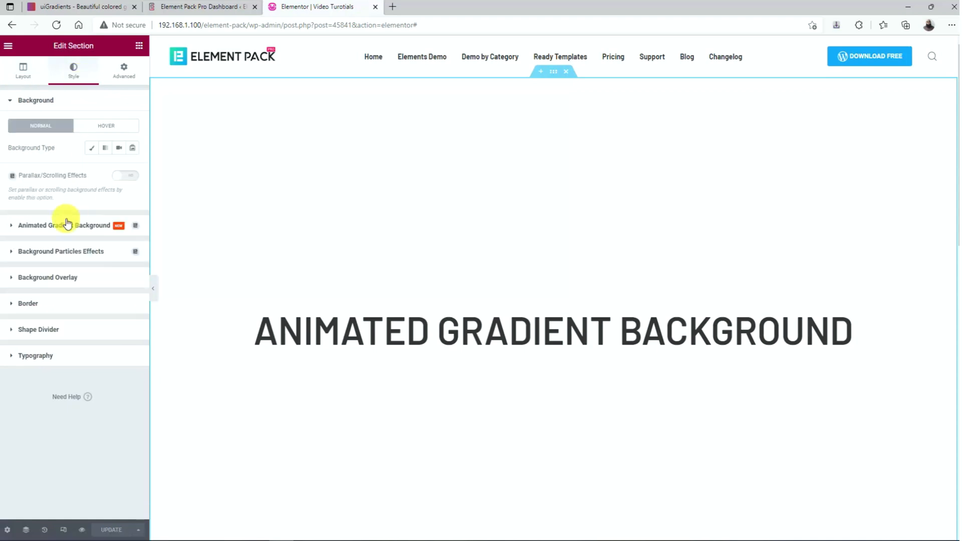
{"action": "left_click", "coordinate": [64, 226]}
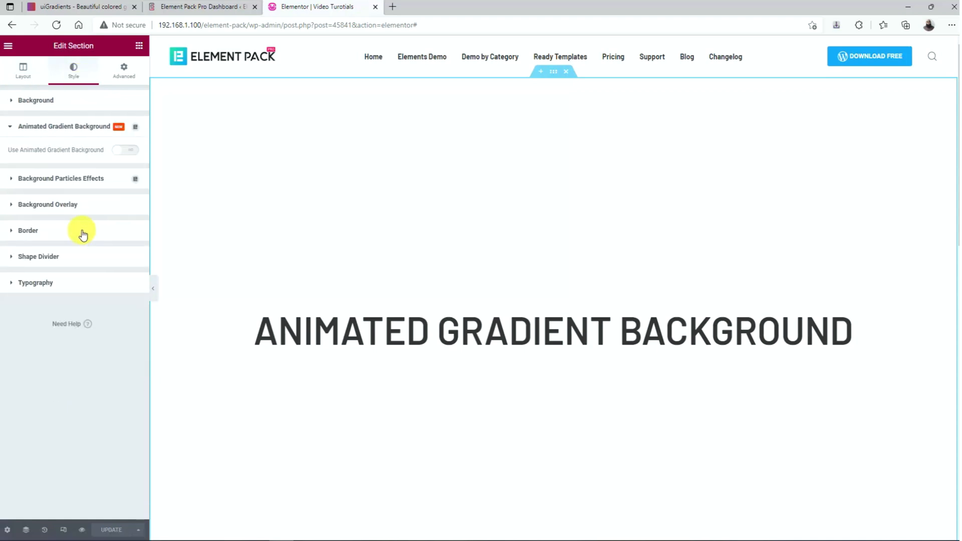
{"action": "mouse_move", "coordinate": [86, 153]}
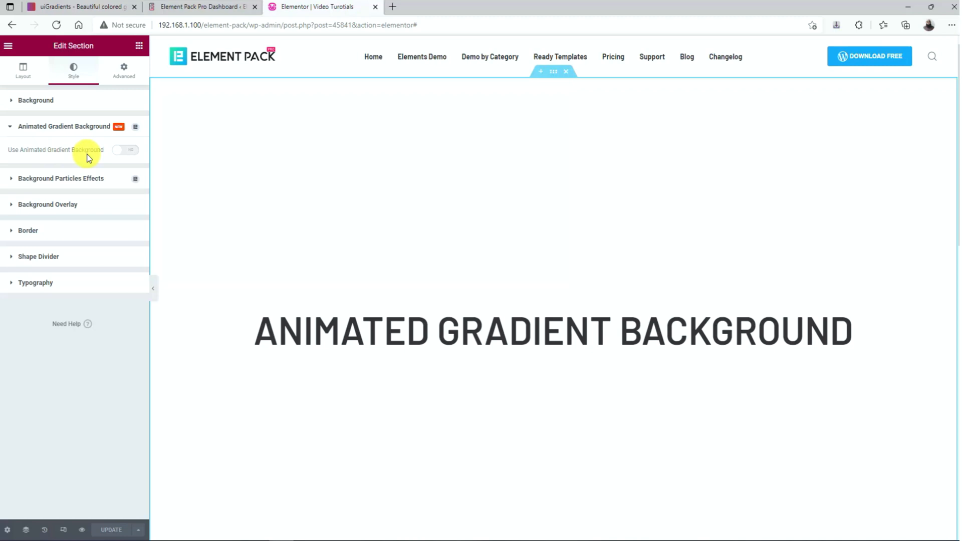
{"action": "left_click", "coordinate": [125, 149]}
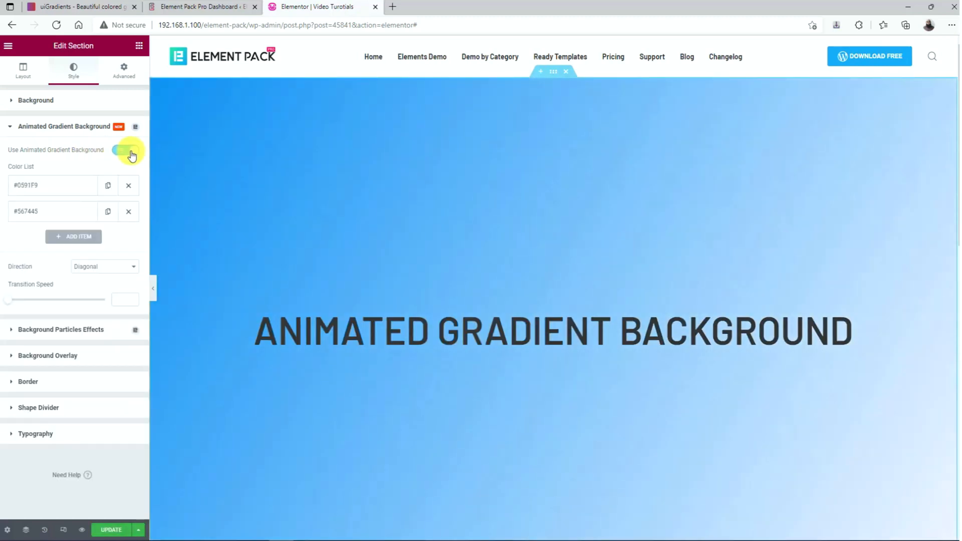
{"action": "left_click", "coordinate": [125, 149]}
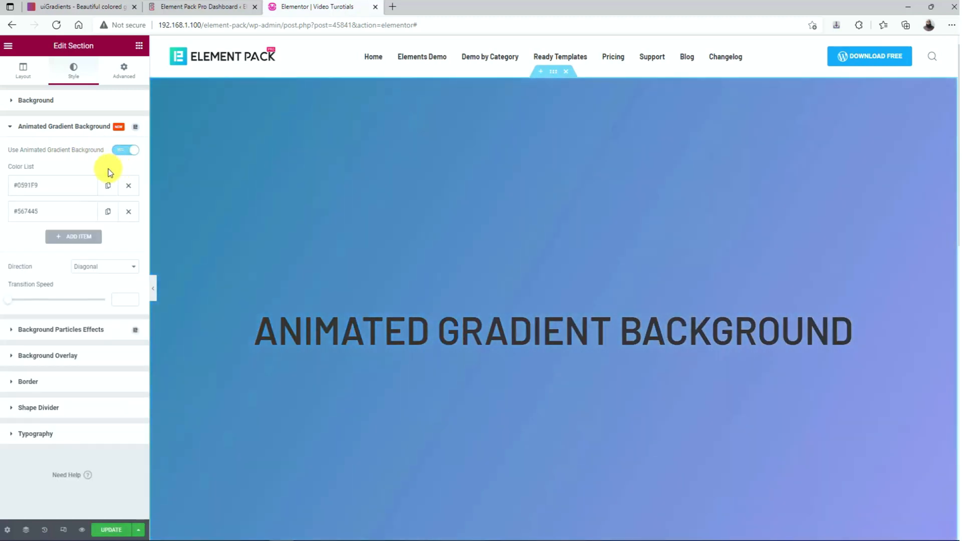
{"action": "left_click", "coordinate": [551, 331]}
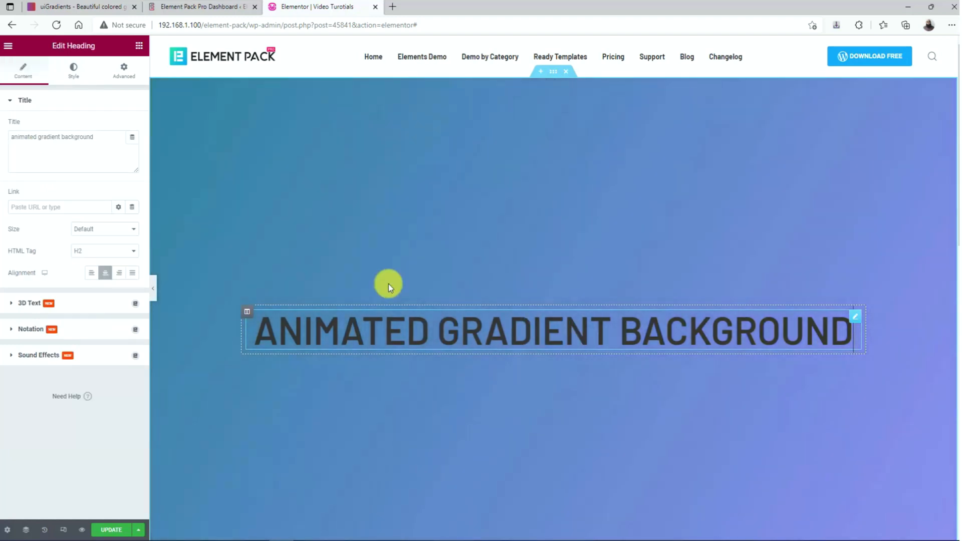
Give the heading a text stroke outline and change its text colour to white
{"action": "left_click", "coordinate": [73, 70]}
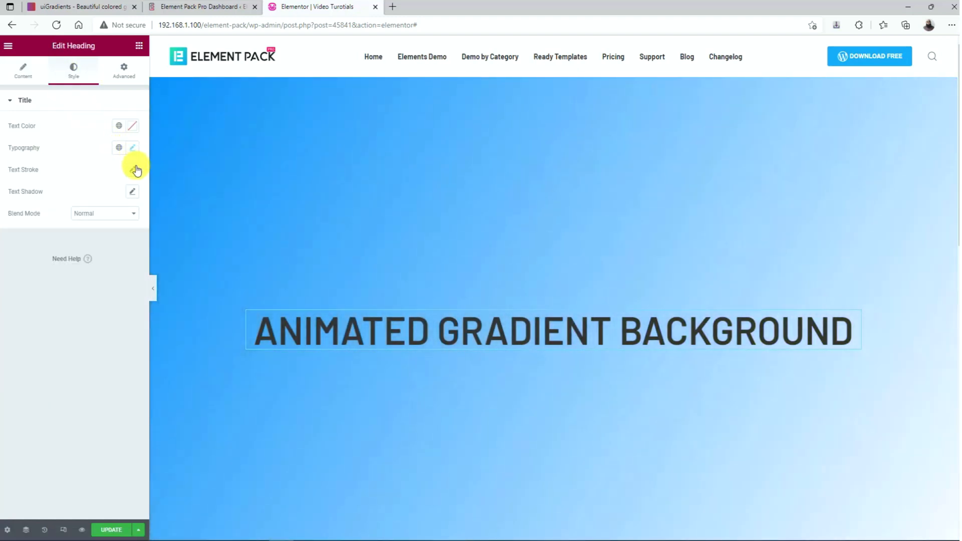
{"action": "left_click", "coordinate": [132, 170]}
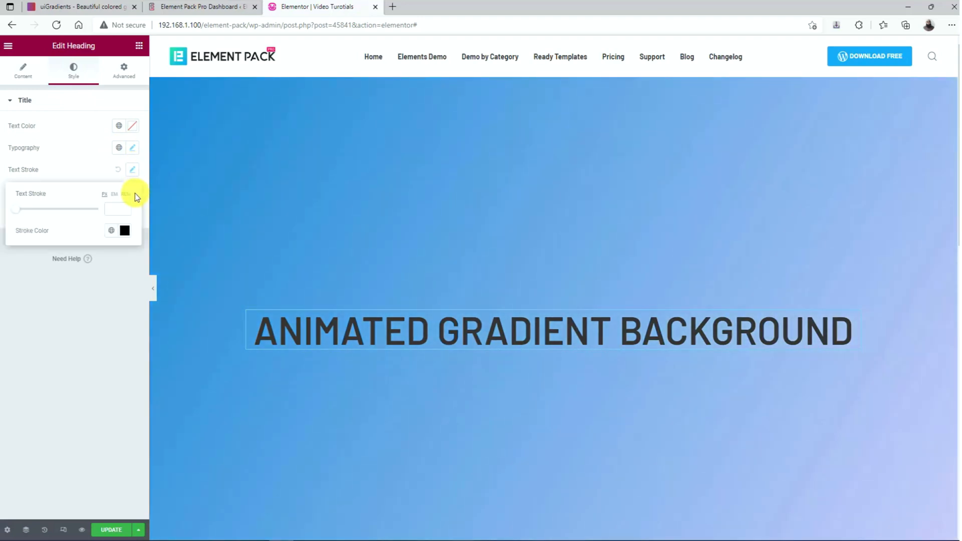
{"action": "left_click", "coordinate": [125, 230]}
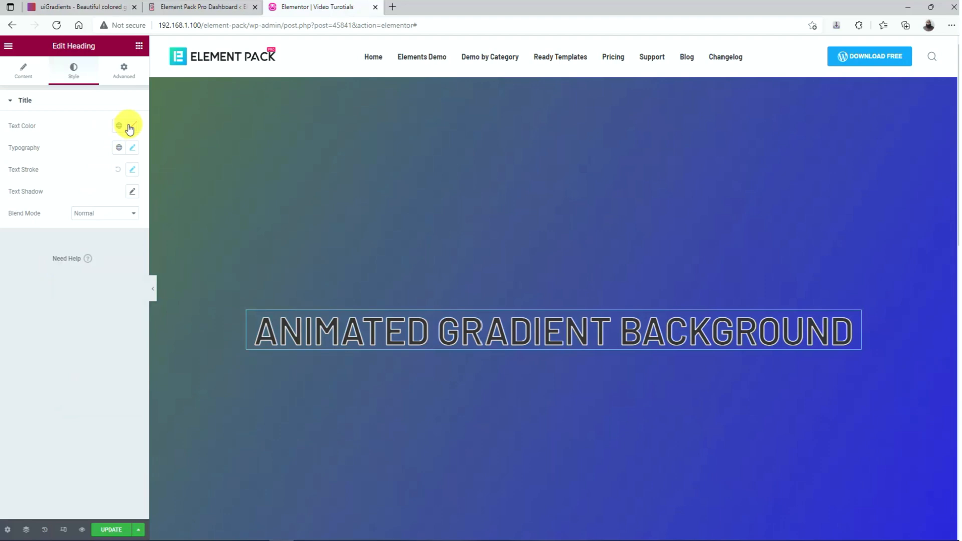
{"action": "left_click", "coordinate": [118, 126]}
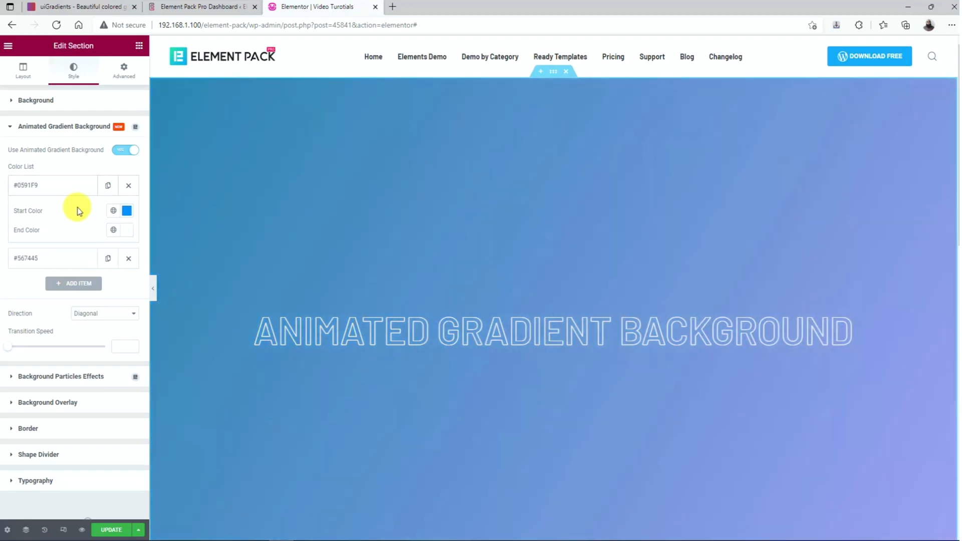
Copy the Amin gradient's #8E2DE2 into the first set and add a second set starting #1F4037
{"action": "left_click", "coordinate": [80, 7]}
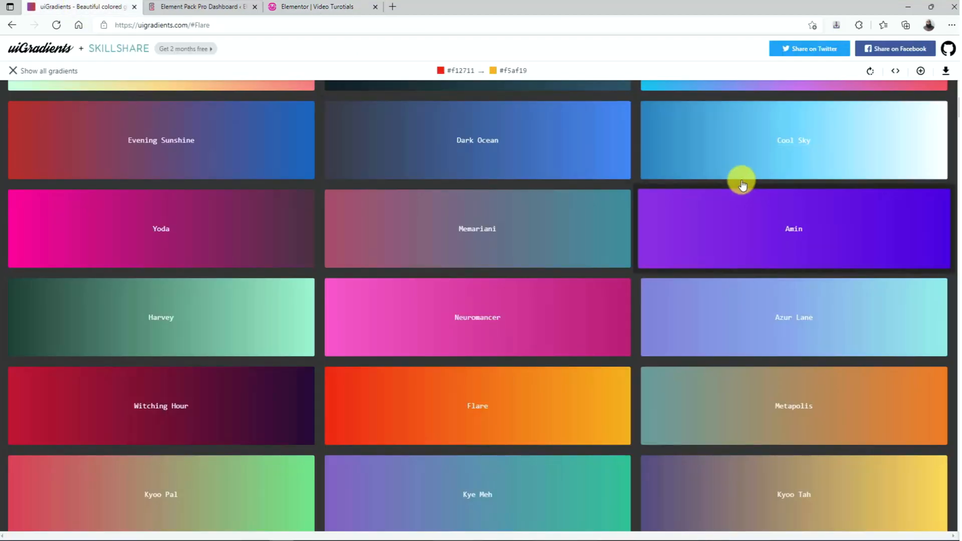
{"action": "left_click", "coordinate": [793, 228]}
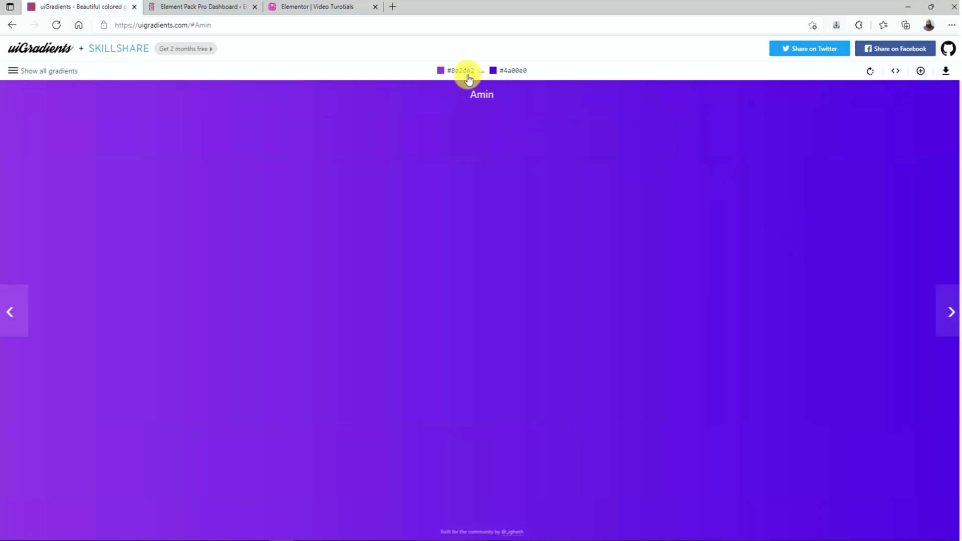
{"action": "left_click", "coordinate": [318, 7]}
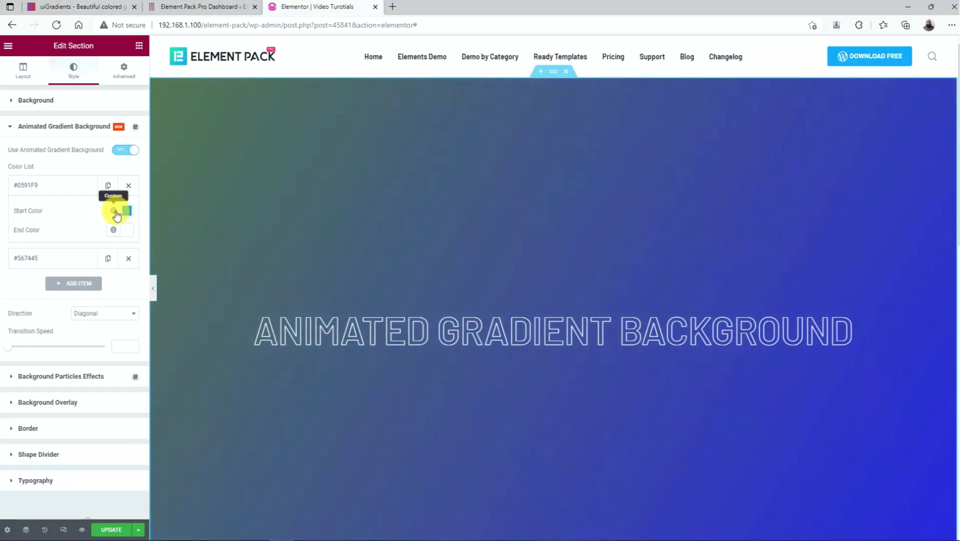
{"action": "left_click", "coordinate": [127, 211]}
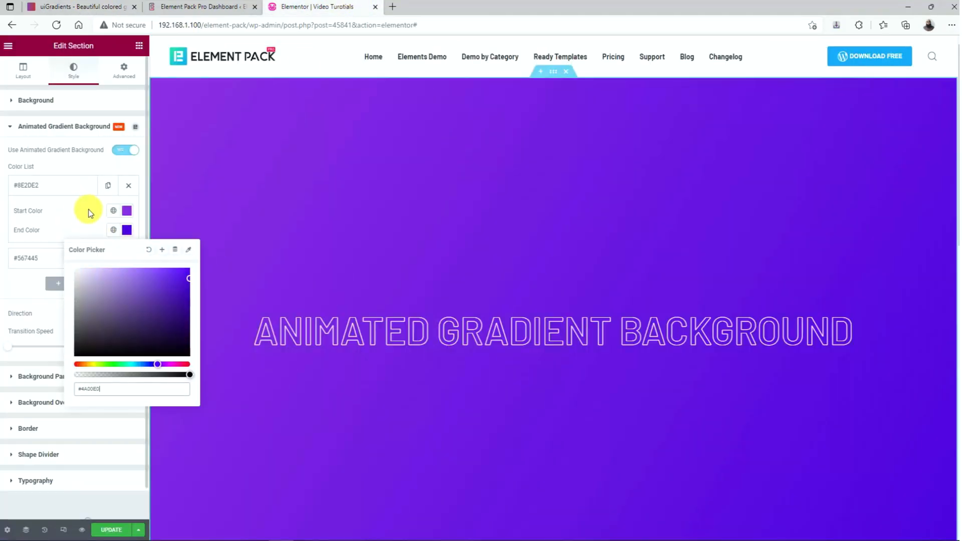
{"action": "left_click", "coordinate": [80, 7]}
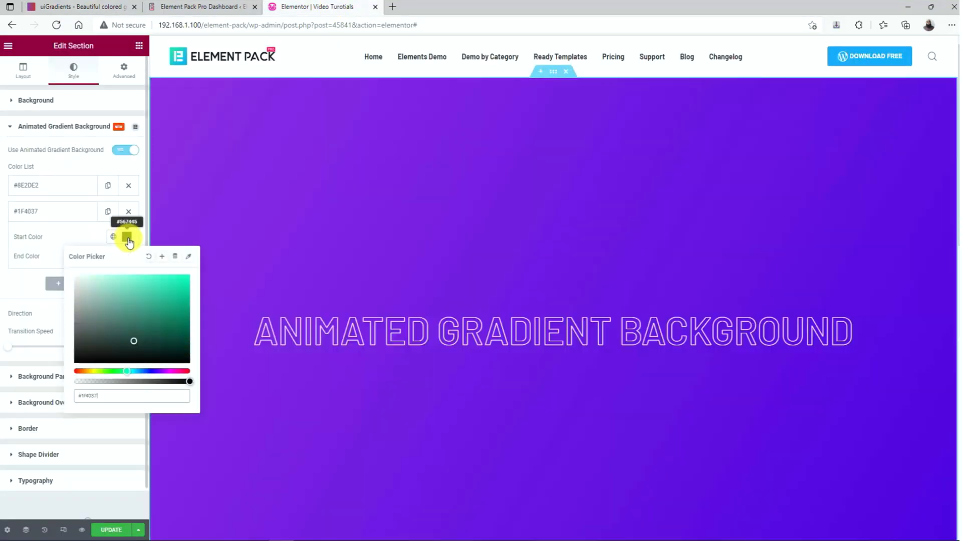
{"action": "left_click", "coordinate": [70, 246]}
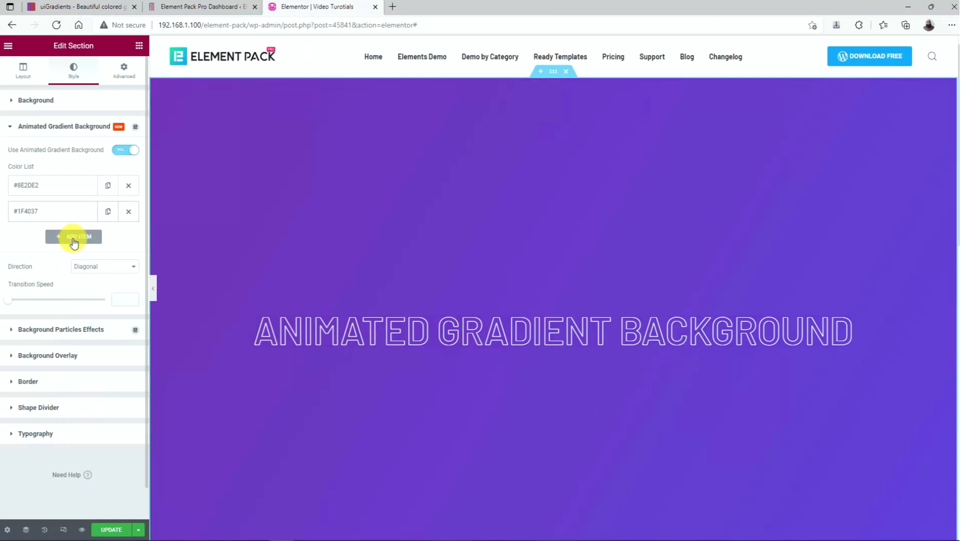
Add three color sets starting #F953C6, #C31432 and #F12711 copied from uiGradients
{"action": "left_click", "coordinate": [80, 7]}
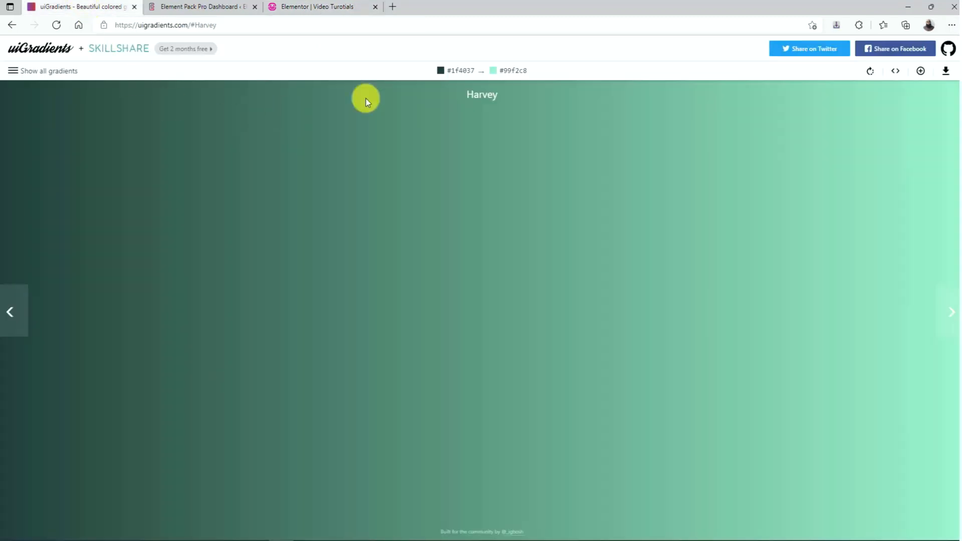
{"action": "left_click", "coordinate": [48, 70]}
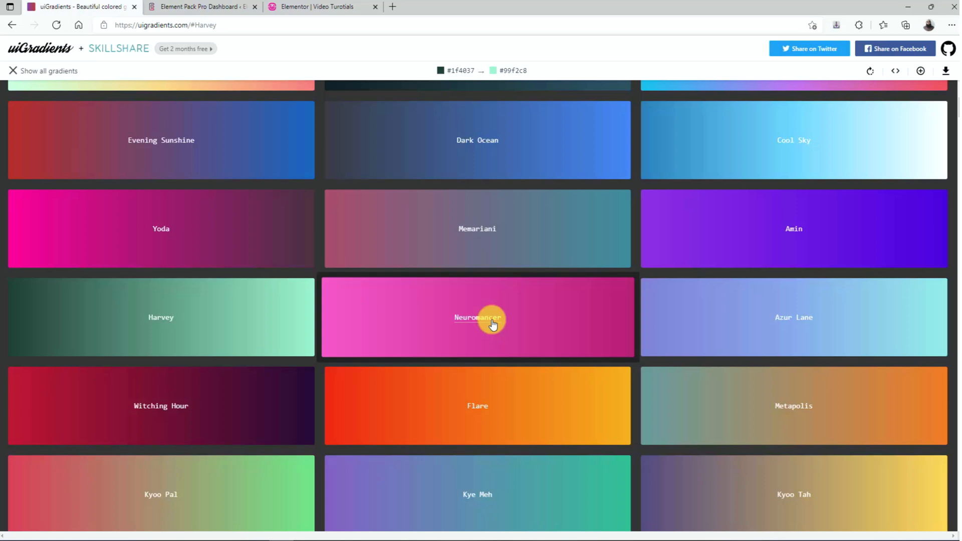
{"action": "left_click", "coordinate": [319, 7]}
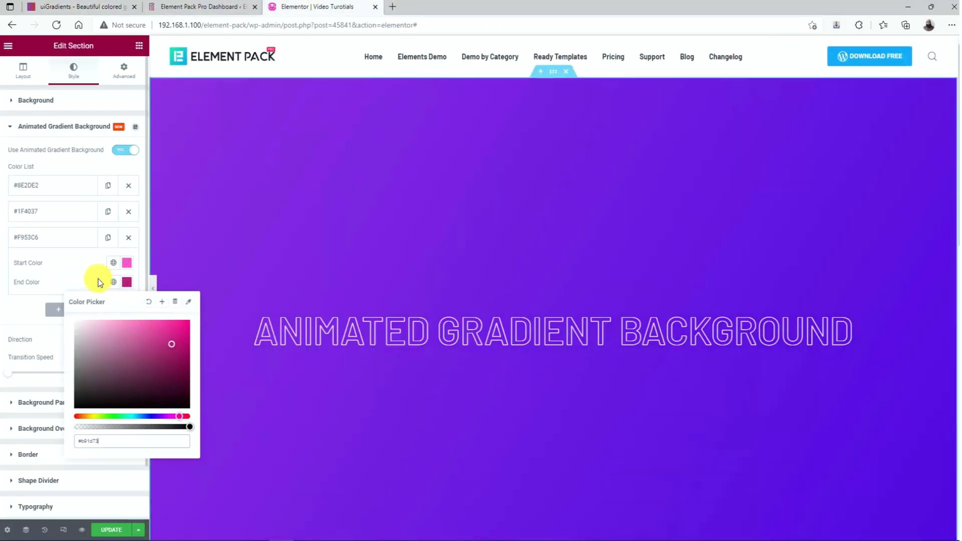
{"action": "left_click", "coordinate": [80, 7]}
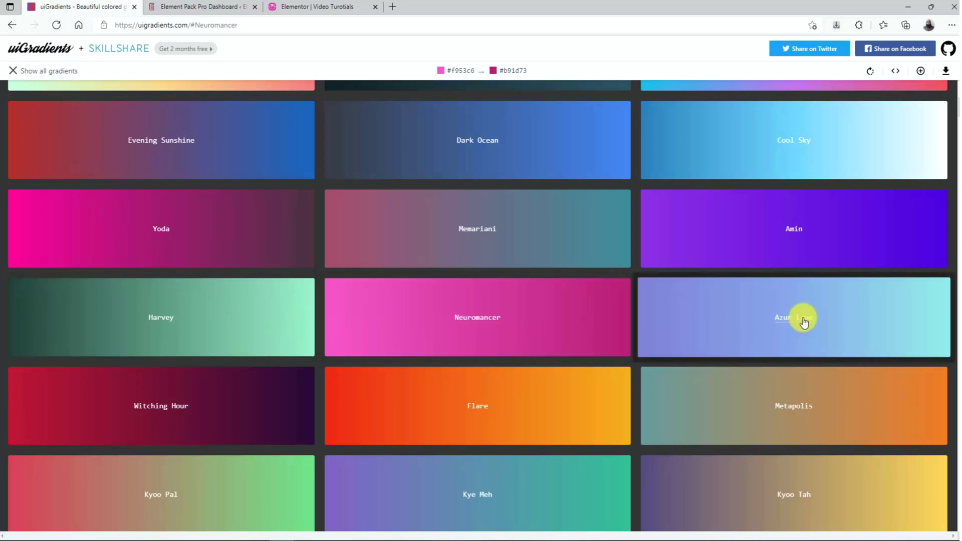
{"action": "left_click", "coordinate": [322, 7]}
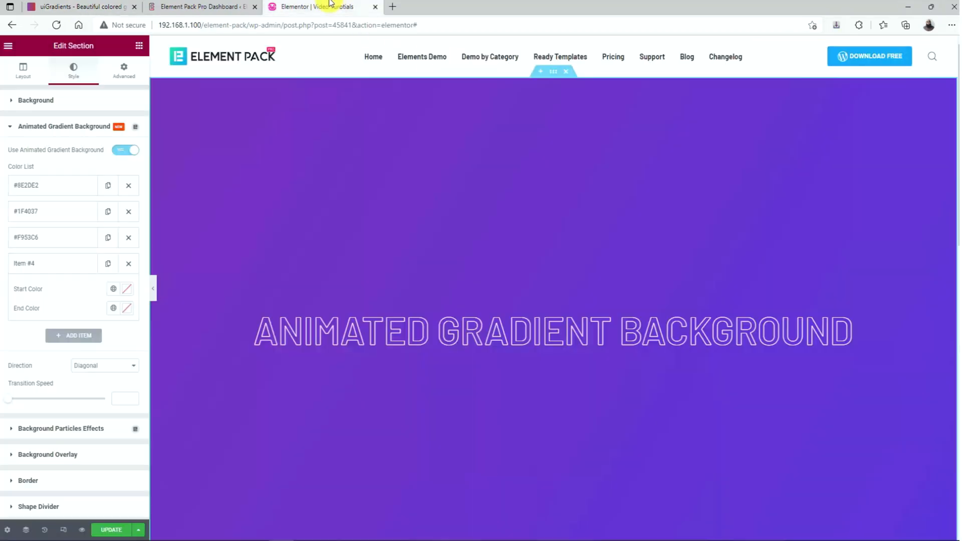
{"action": "left_click", "coordinate": [126, 289]}
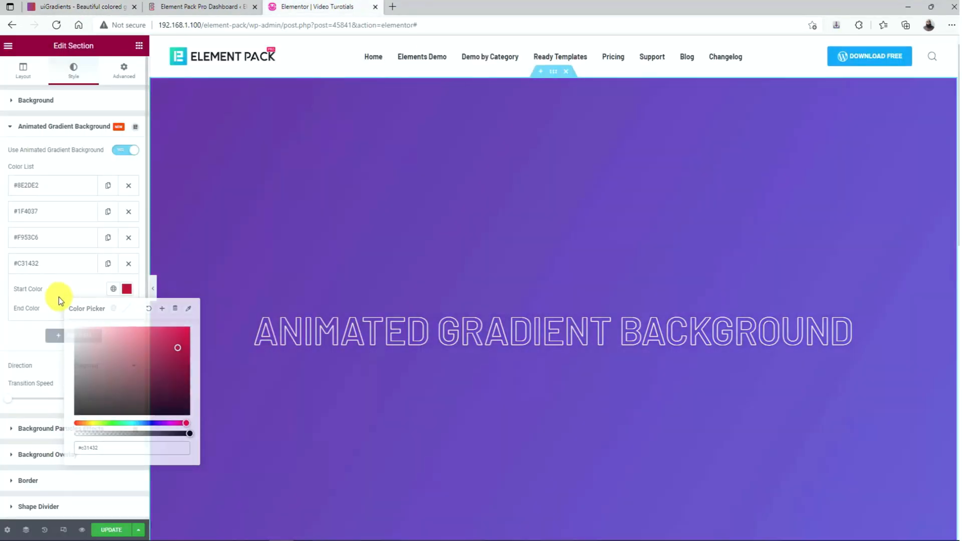
{"action": "left_click", "coordinate": [81, 7]}
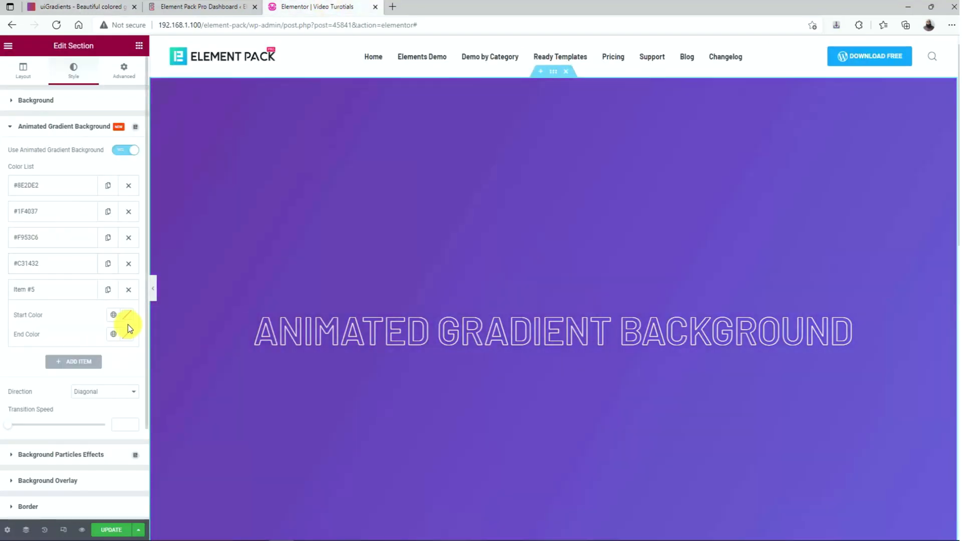
{"action": "left_click", "coordinate": [114, 315]}
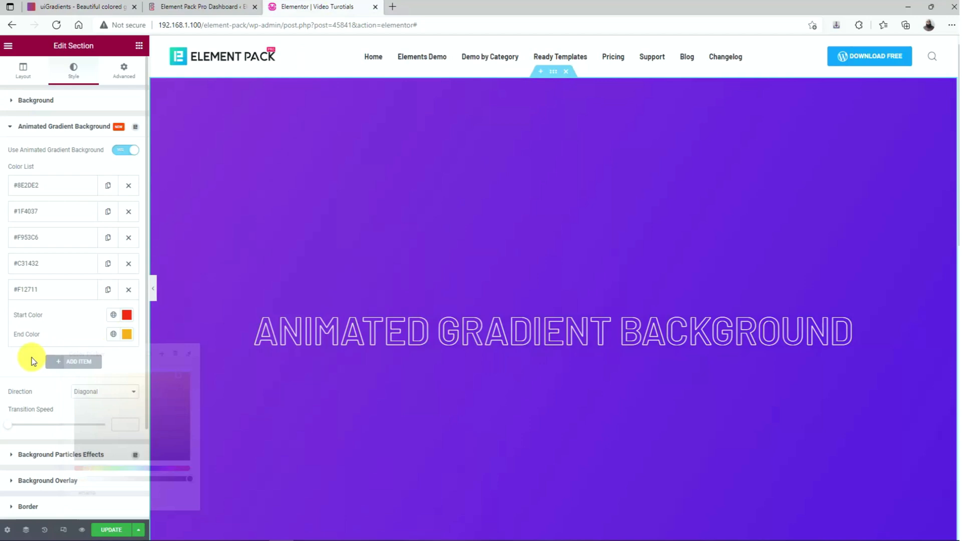
{"action": "mouse_move", "coordinate": [901, 341]}
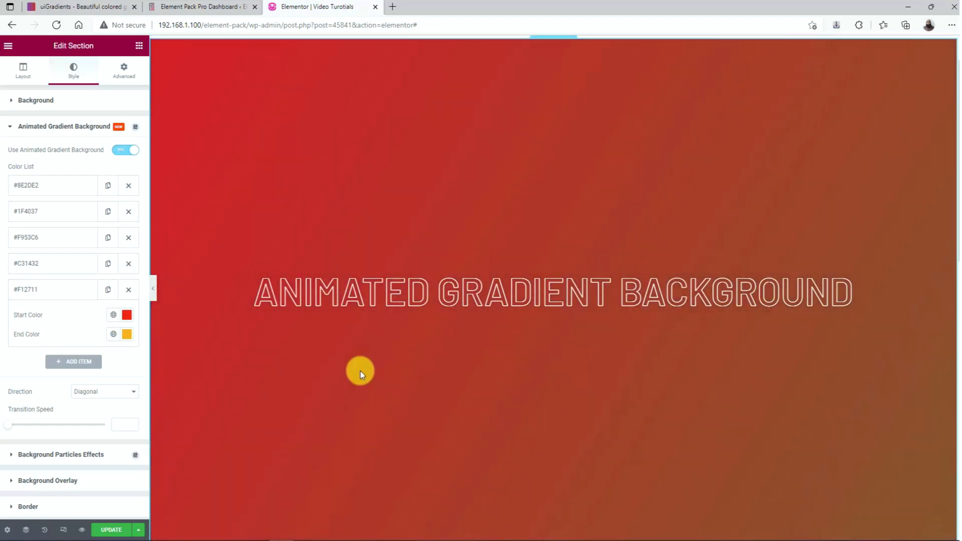
{"action": "mouse_move", "coordinate": [861, 359]}
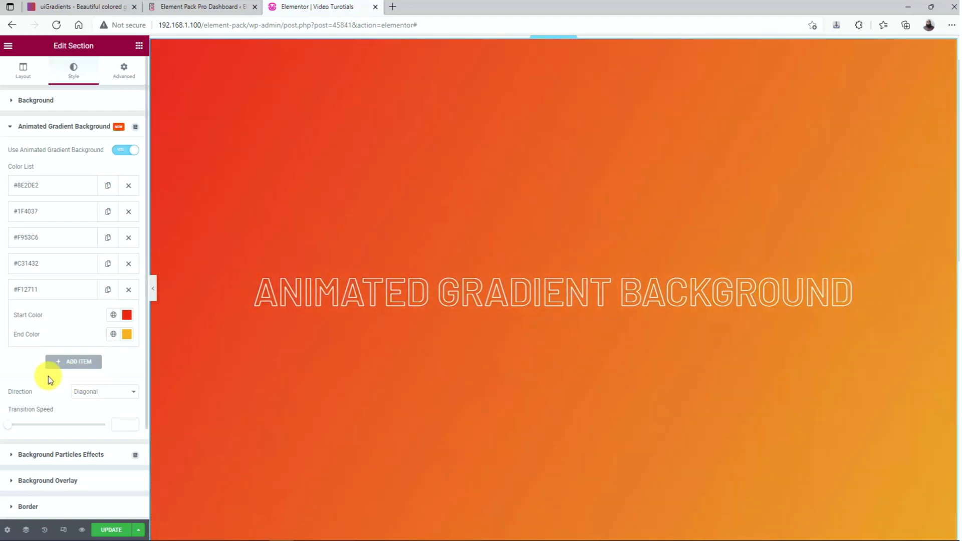
Show the Direction choices for the animated gradient after watching the preview cycle
{"action": "left_click", "coordinate": [104, 392]}
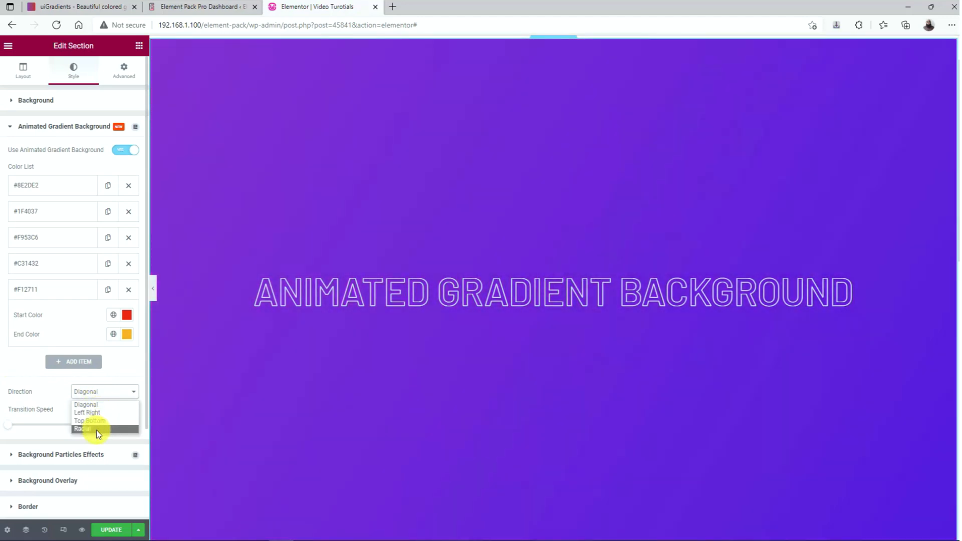
Preview Top Bottom and Radial directions, then set the gradient to Left Right
{"action": "left_click", "coordinate": [87, 421]}
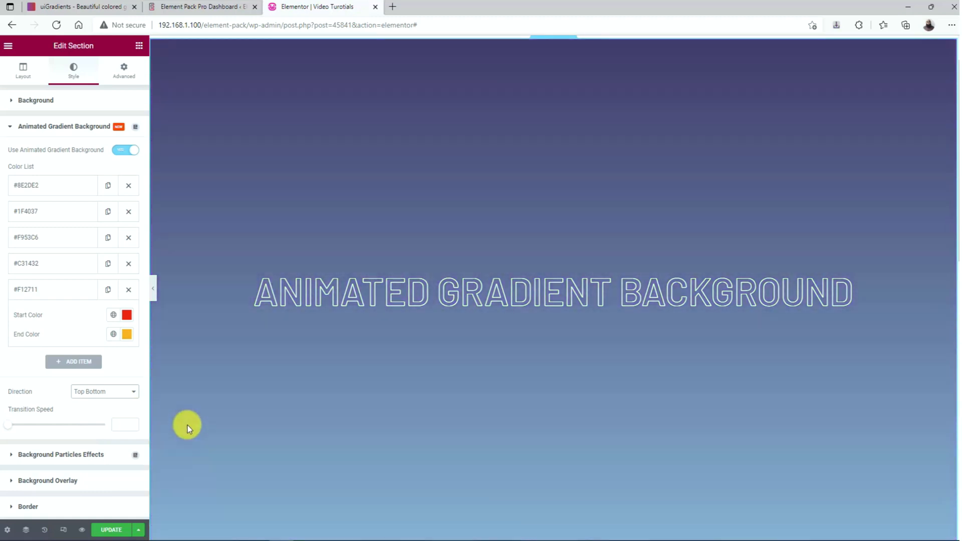
{"action": "left_click", "coordinate": [104, 392]}
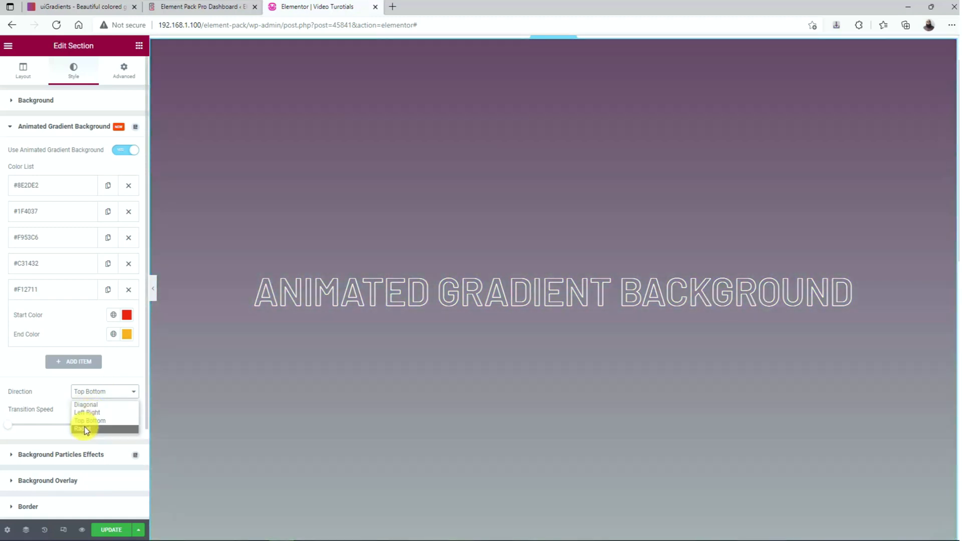
{"action": "left_click", "coordinate": [83, 428]}
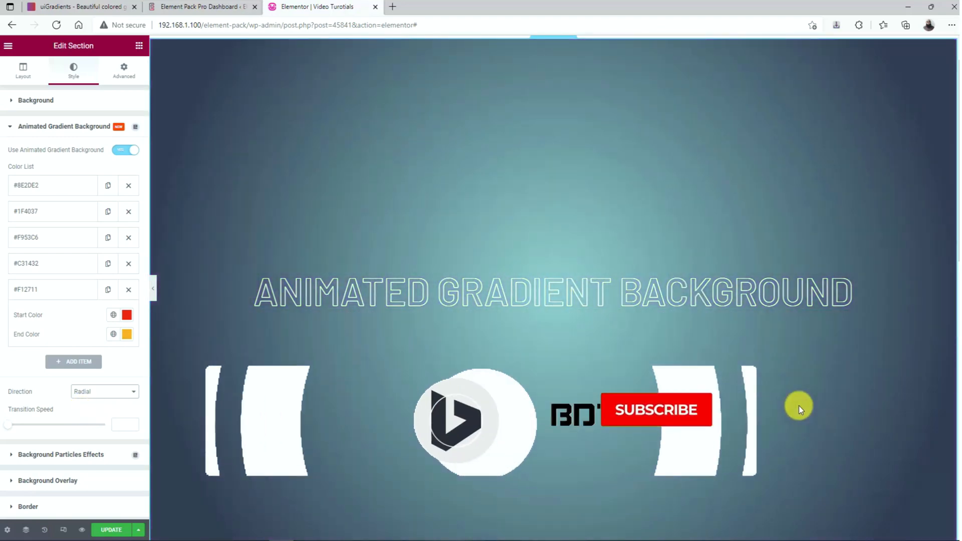
{"action": "left_click", "coordinate": [104, 391]}
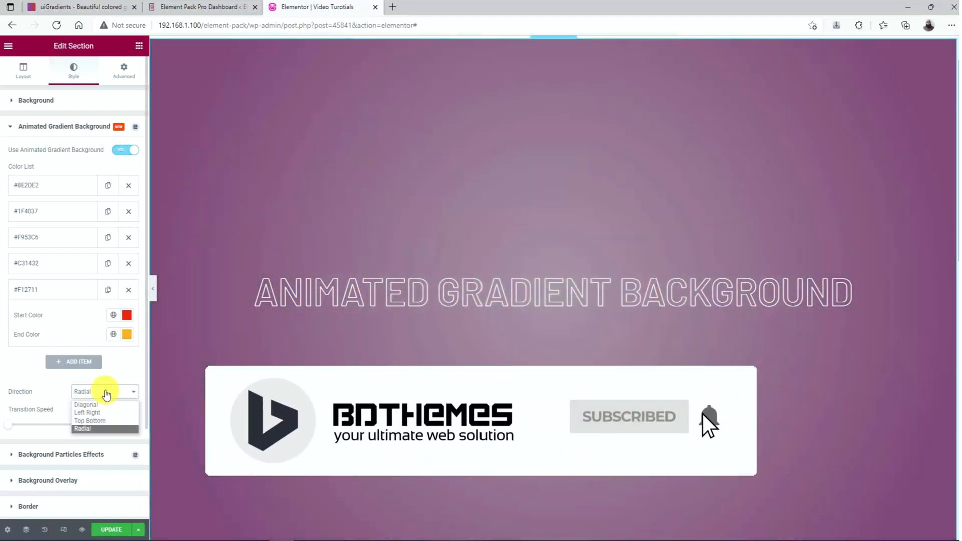
{"action": "left_click", "coordinate": [86, 412]}
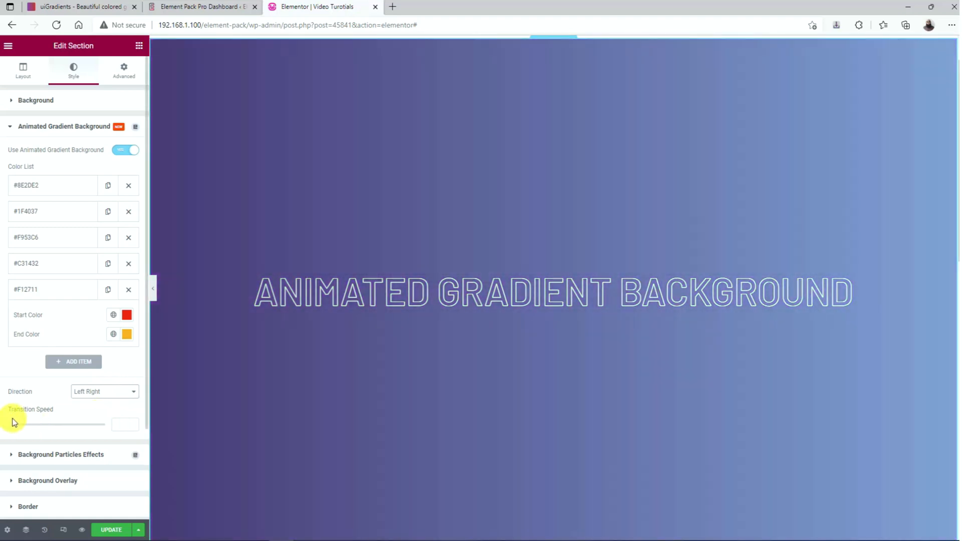
Drag the Transition Speed slider up to about 4900
{"action": "left_click_drag", "start_coordinate": [12, 424], "coordinate": [48, 424]}
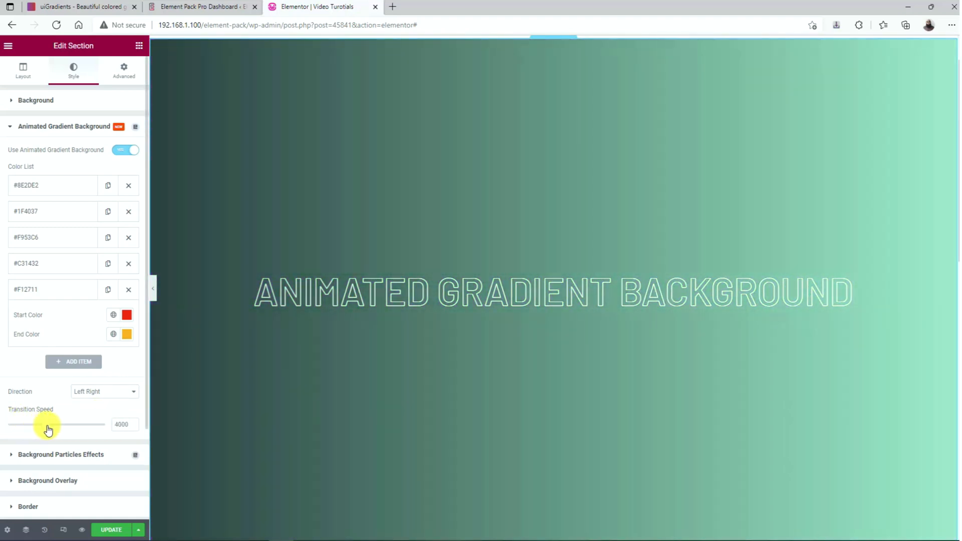
{"action": "left_click_drag", "start_coordinate": [48, 424], "coordinate": [56, 424]}
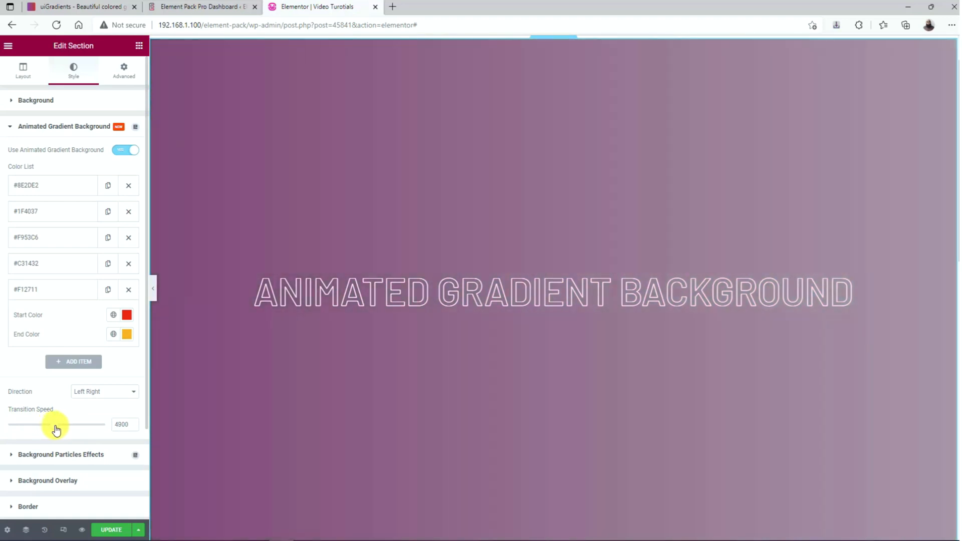